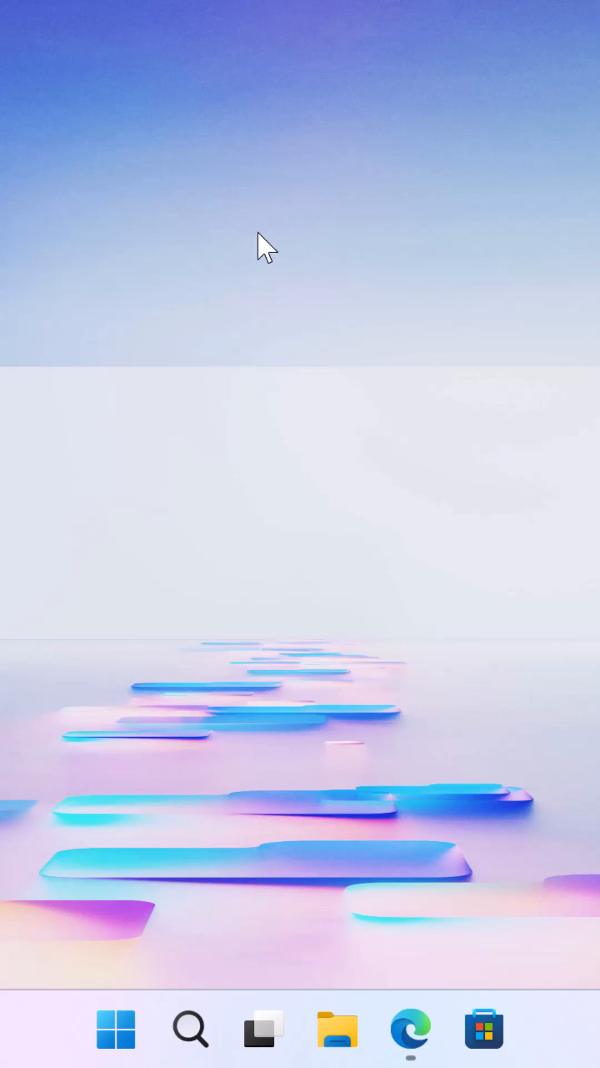
Open Edge, search Bing for "windows 11 iso", and scroll to the microsoft.com result
click(410, 1028)
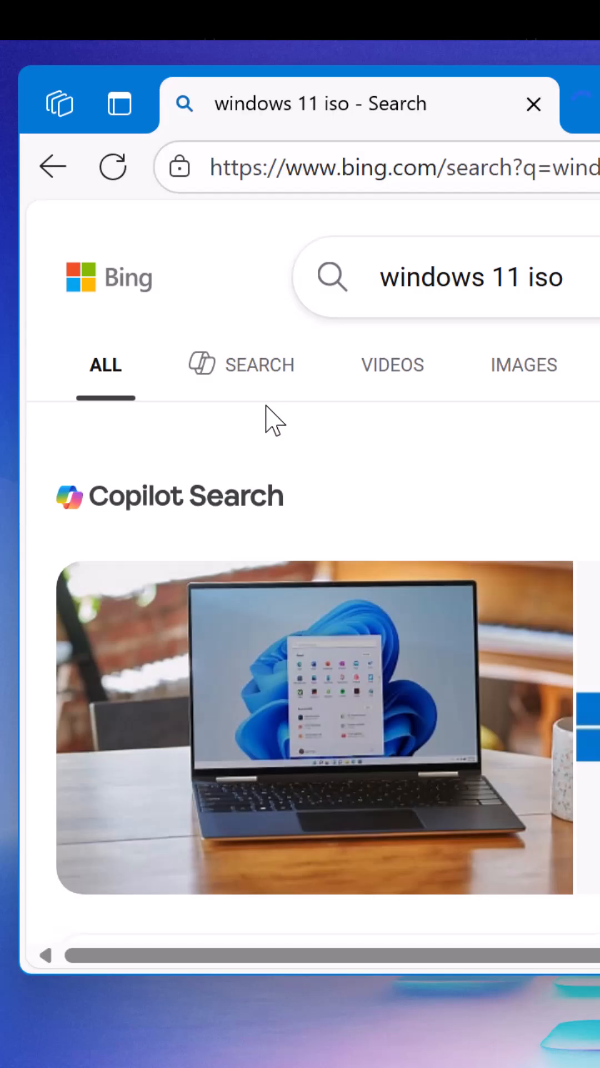
mouse_move(242, 126)
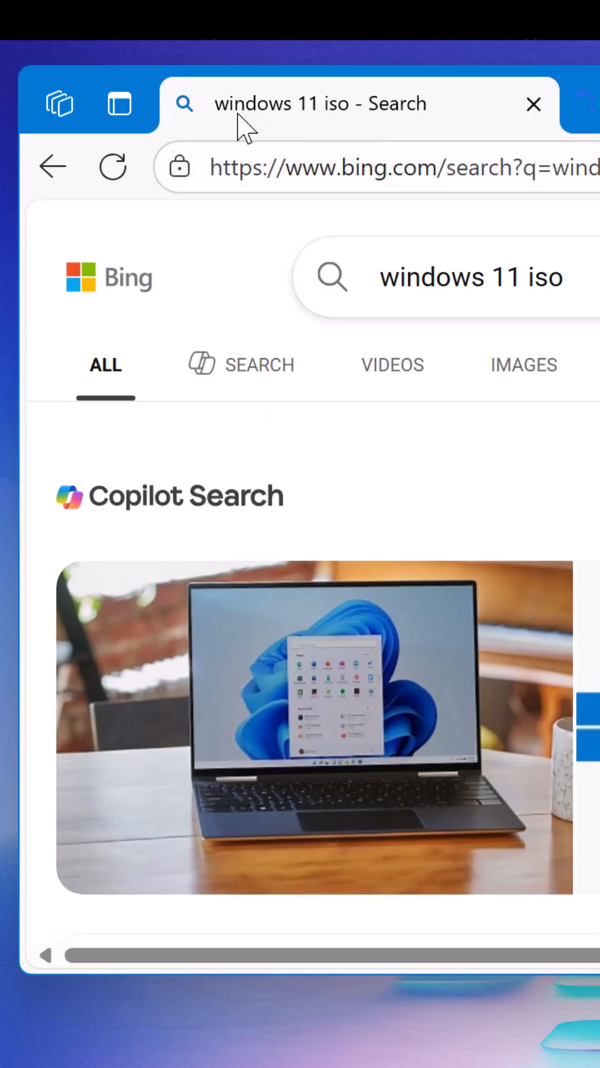
mouse_move(380, 275)
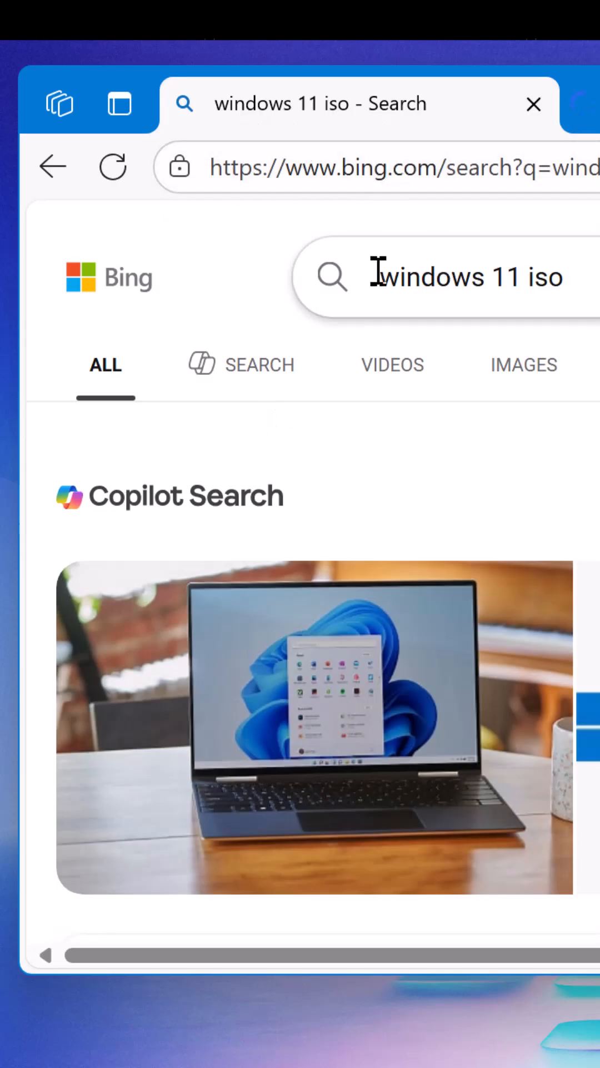
scroll(down, 3)
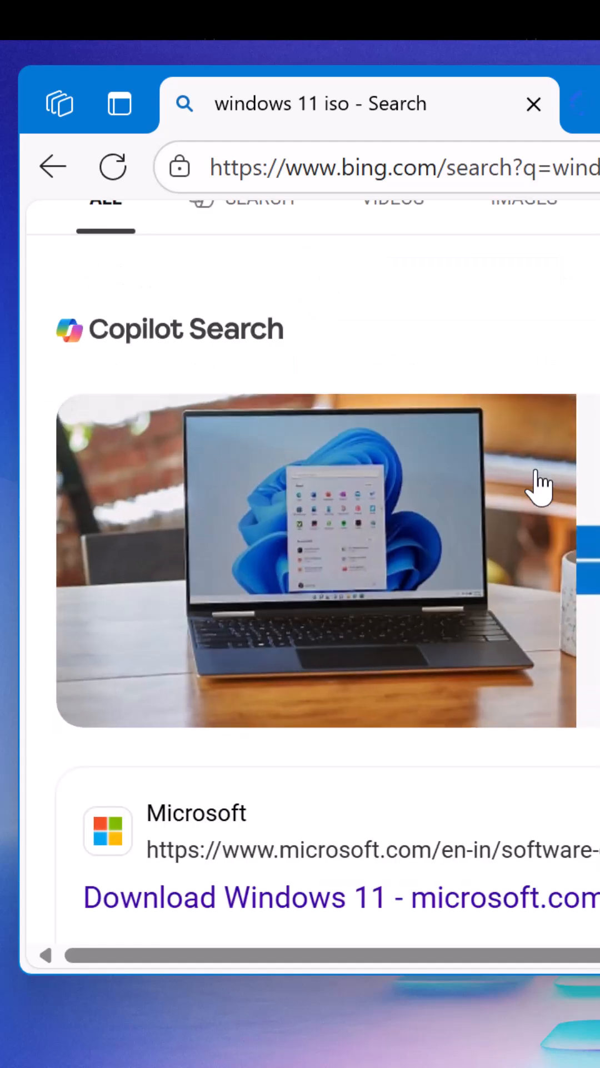
scroll(down, 3)
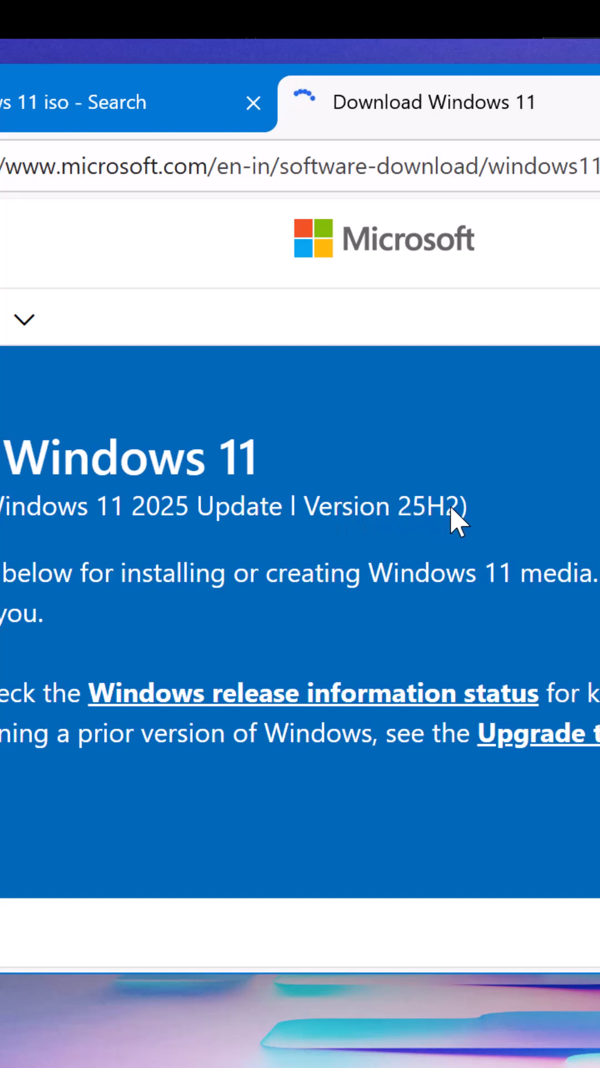
mouse_move(235, 558)
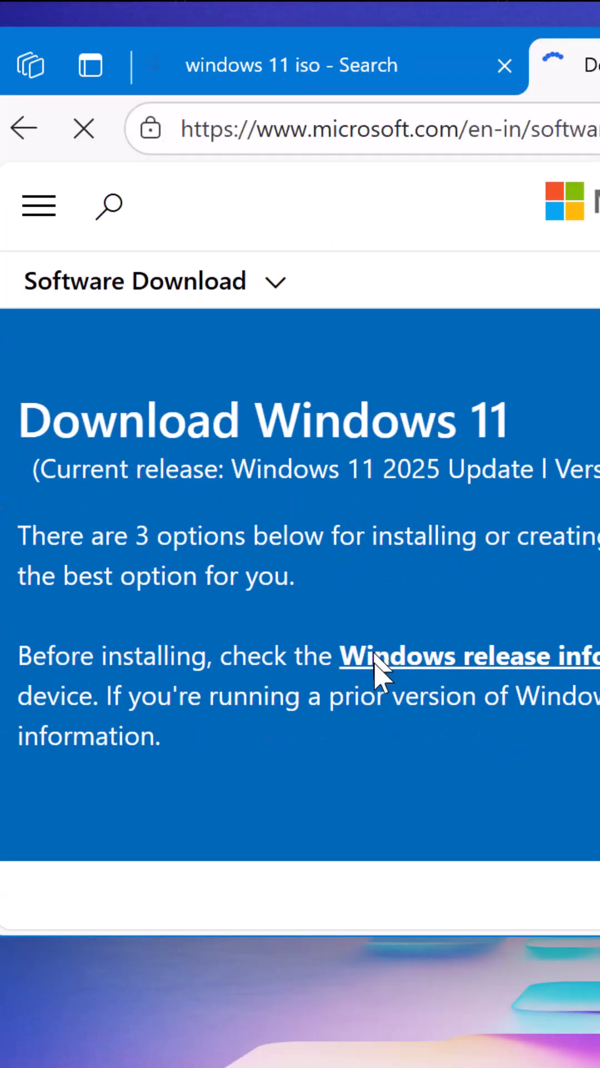
Scroll the Download Windows 11 page to the x64 Disk Image (ISO) section
scroll(down, 3)
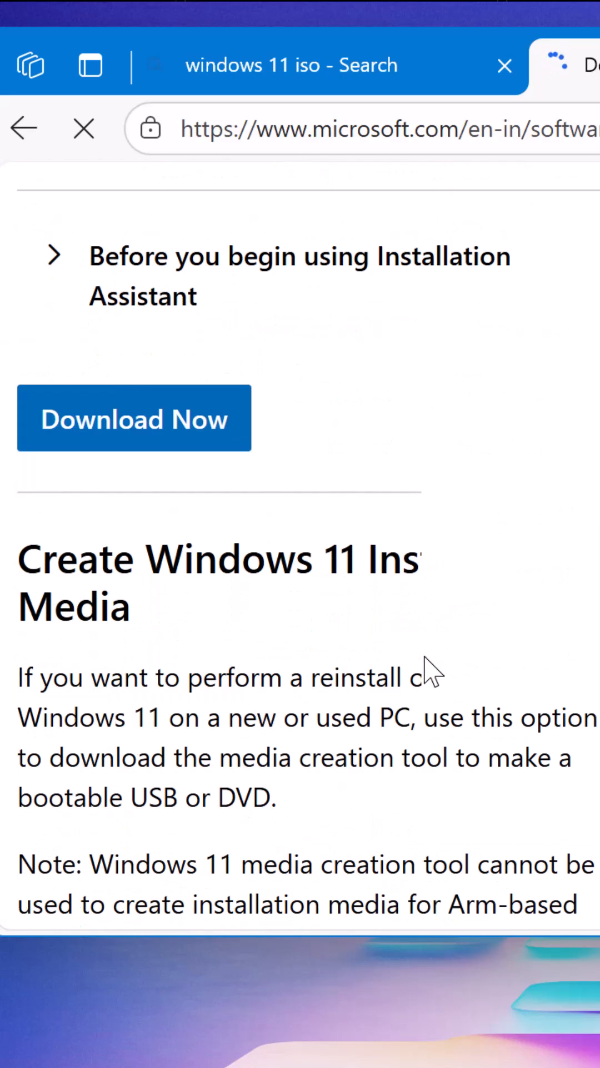
scroll(down, 3)
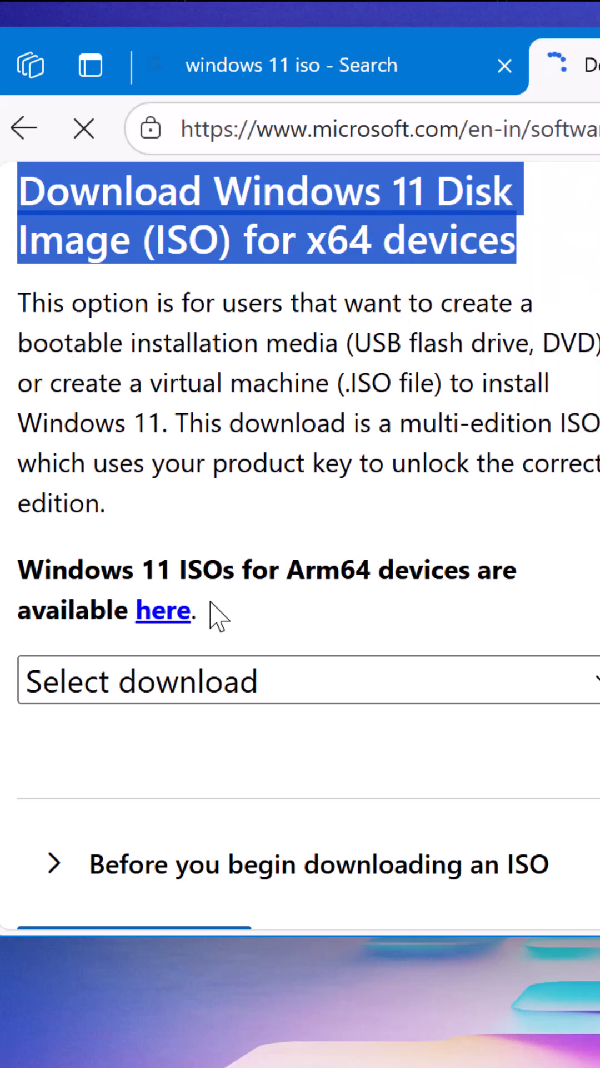
Select Windows 11 (multi-edition ISO for x64 devices) and submit with Download Now
scroll(down, 3)
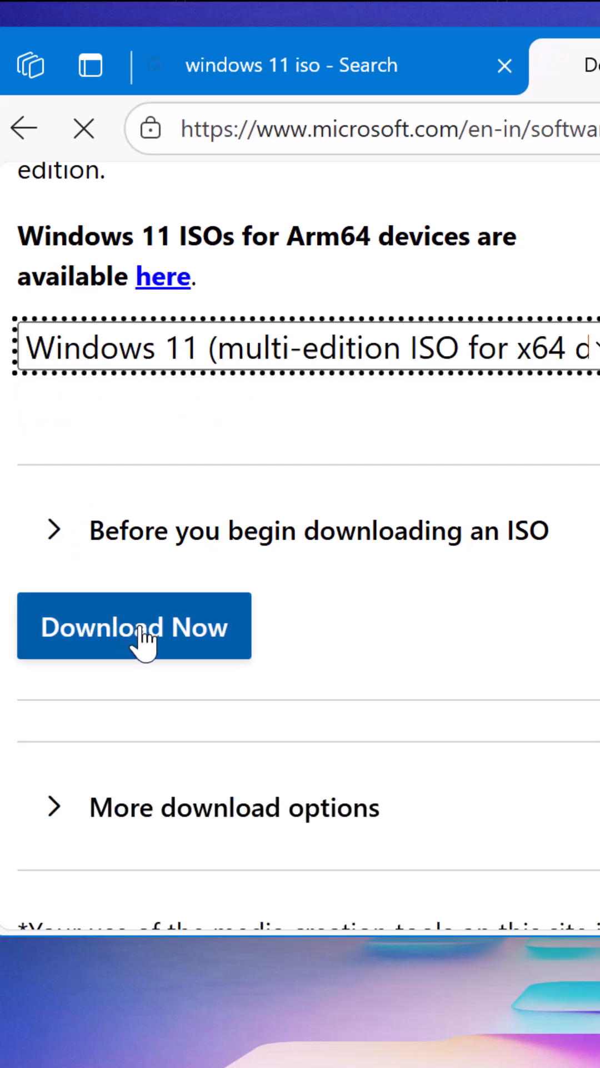
click(134, 625)
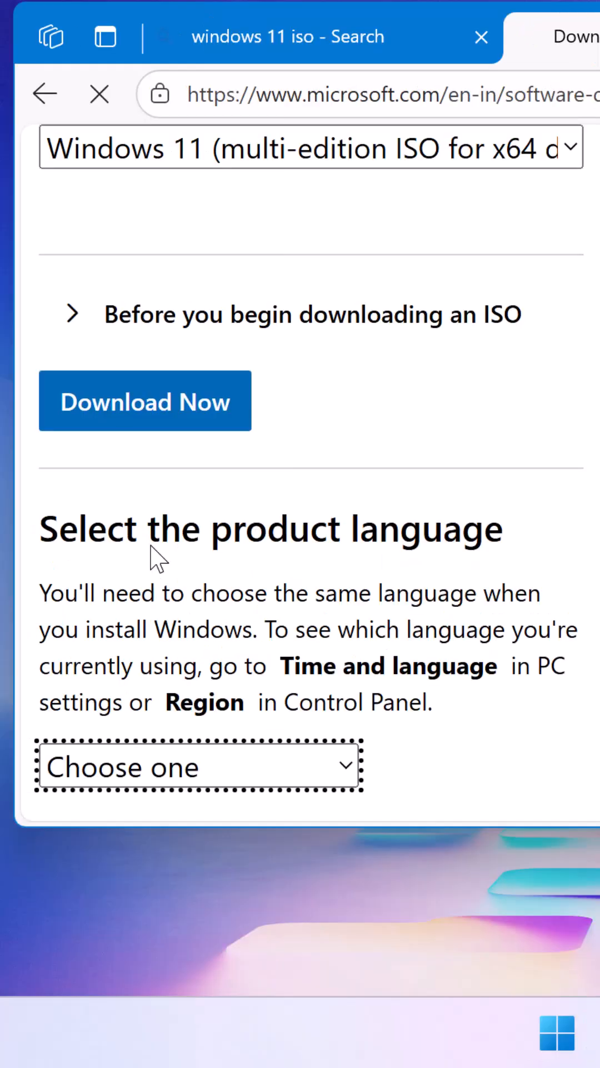
Choose English (United States) as the product language and confirm it
click(198, 767)
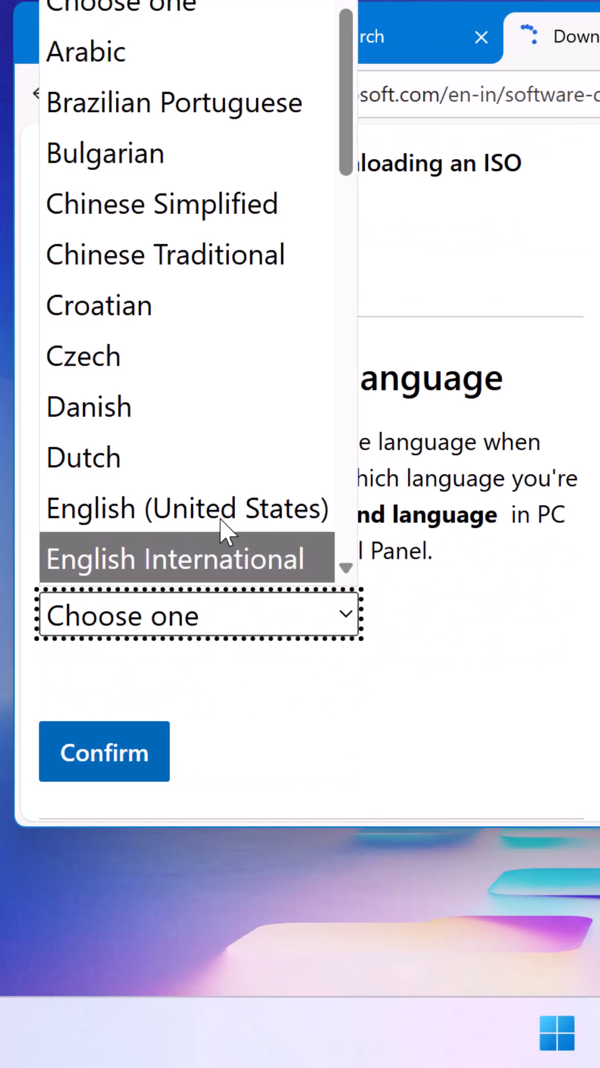
mouse_move(225, 507)
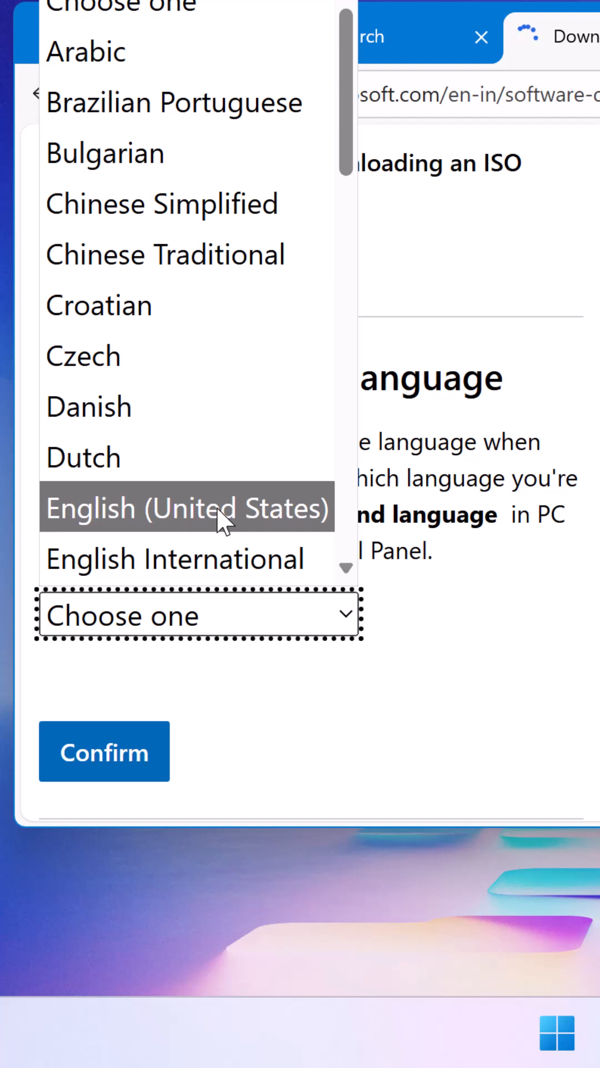
click(187, 507)
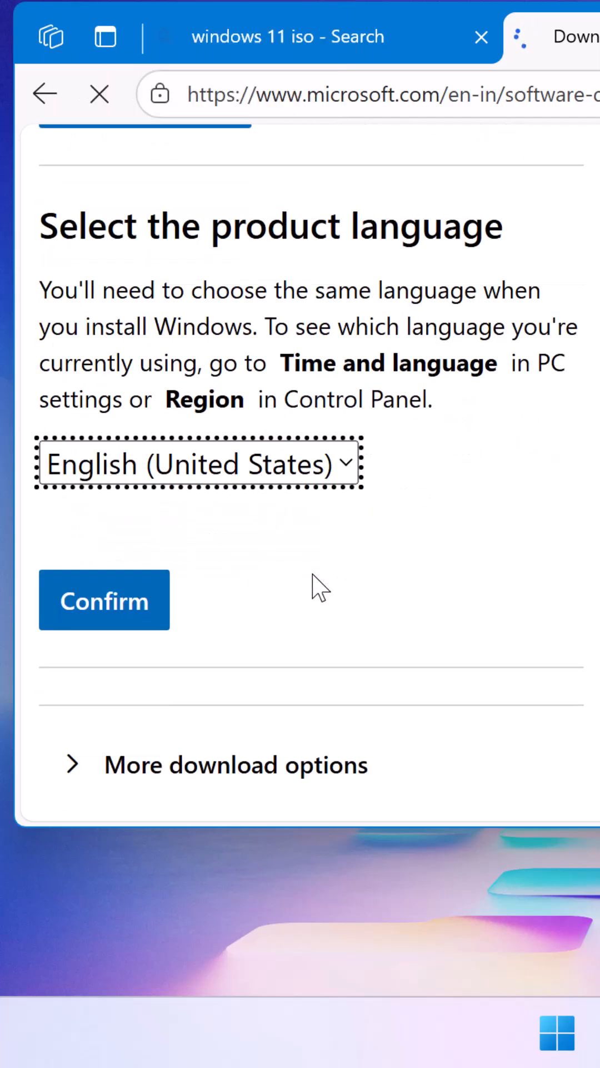
click(103, 600)
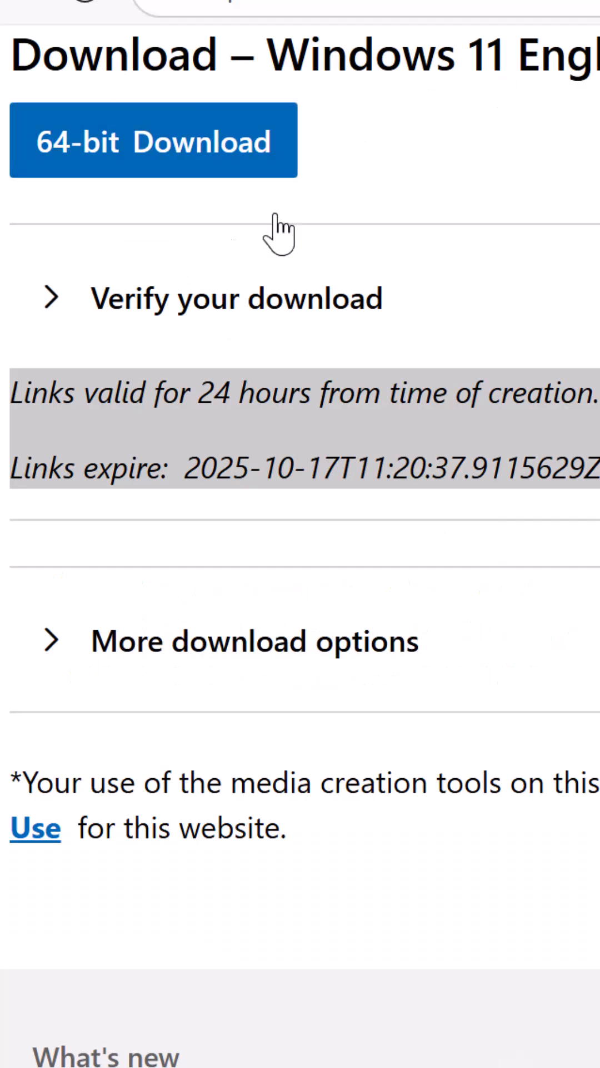
Start the 64-bit English Windows 11 ISO download
click(153, 140)
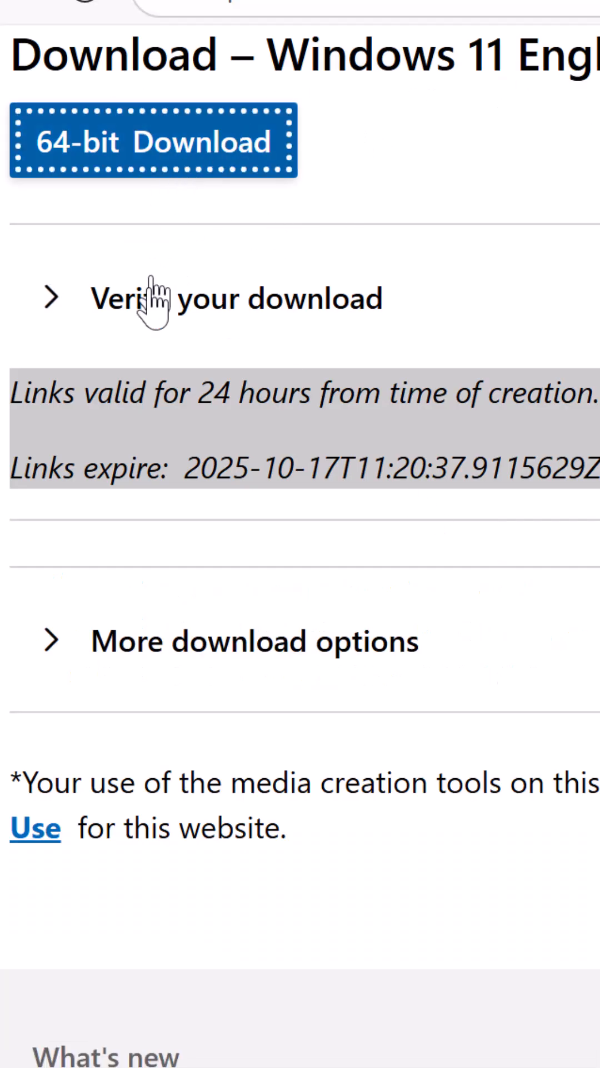
mouse_move(143, 395)
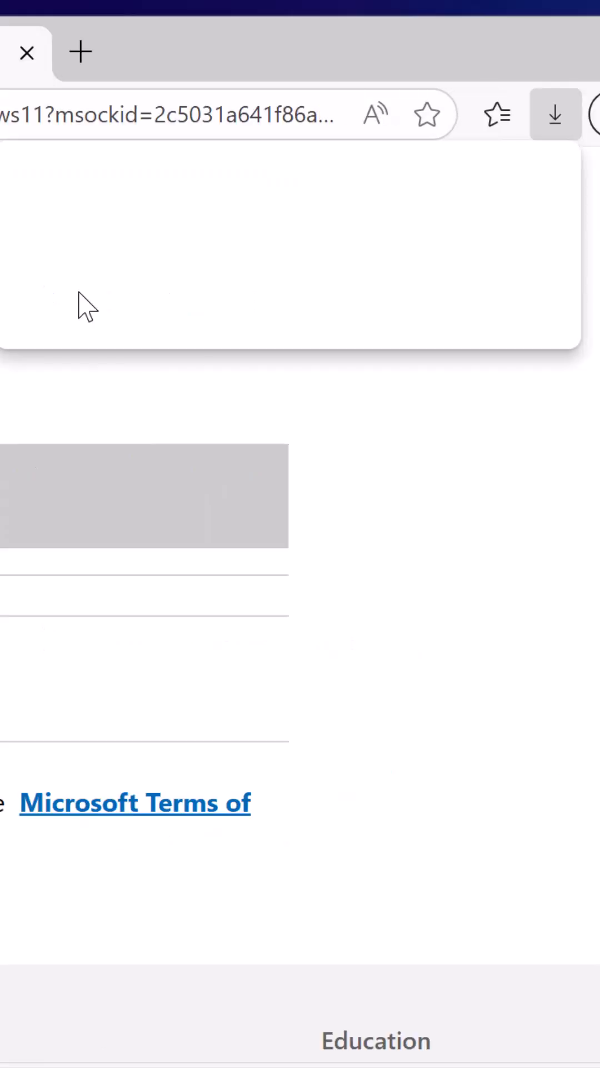
Show Edge's Downloads flyout to check for the ISO file
click(555, 113)
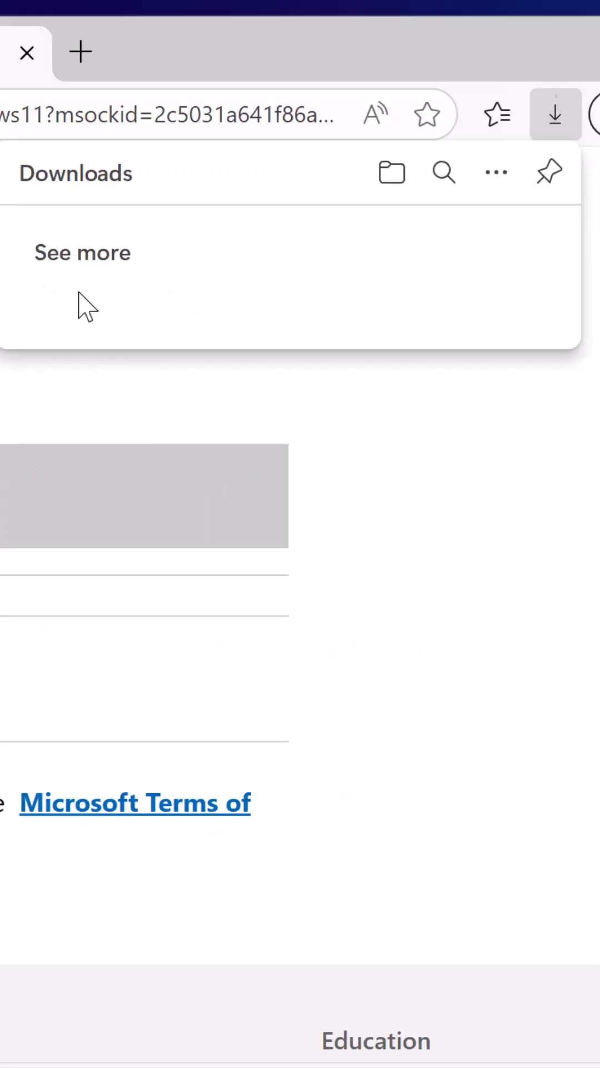